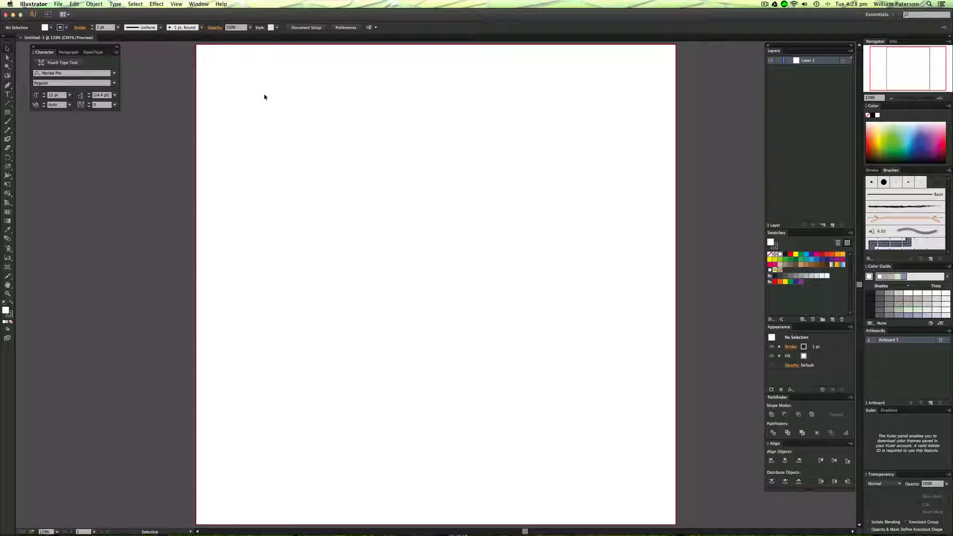
{"action": "mouse_move", "coordinate": [390, 74]}
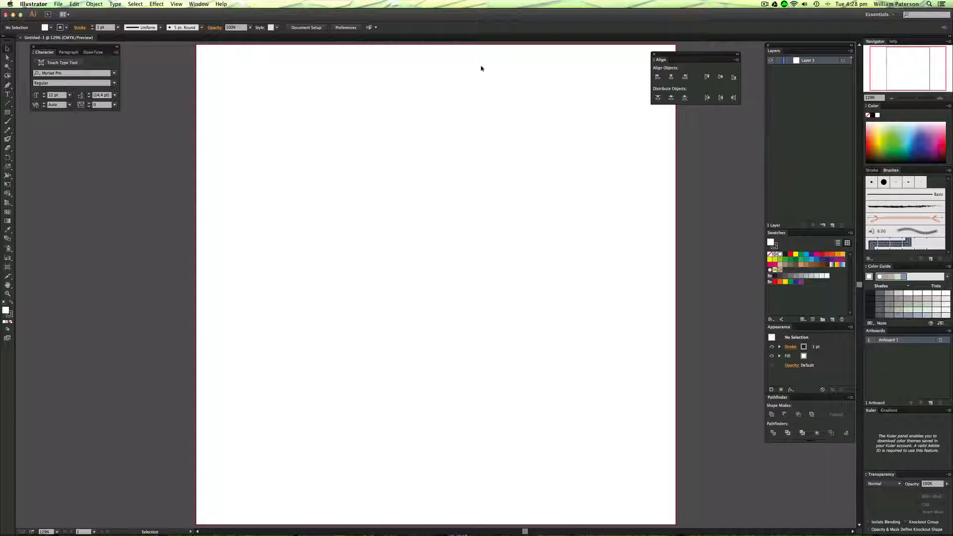
Step: Open the Align panel from the Window menu and float it beside the artboard
{"action": "left_click", "coordinate": [198, 4]}
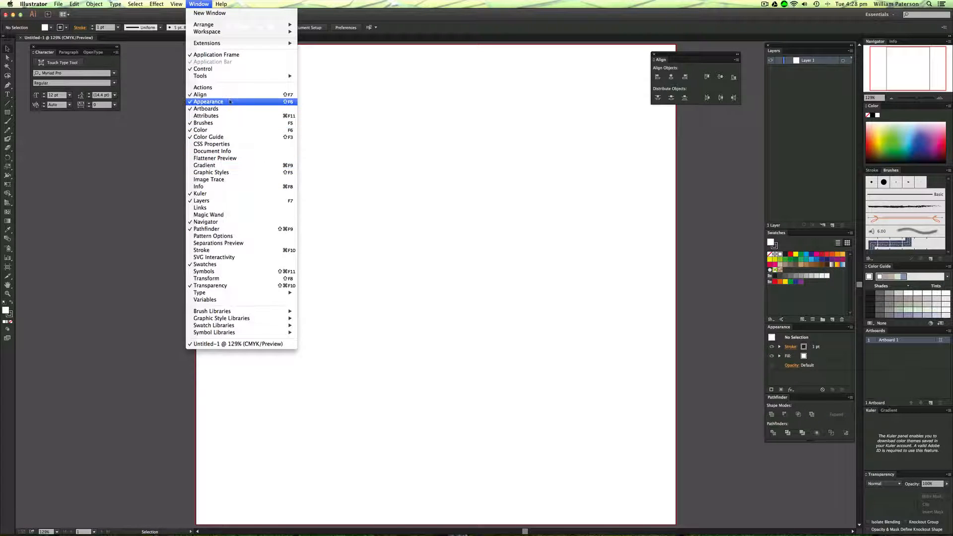
{"action": "mouse_move", "coordinate": [200, 94]}
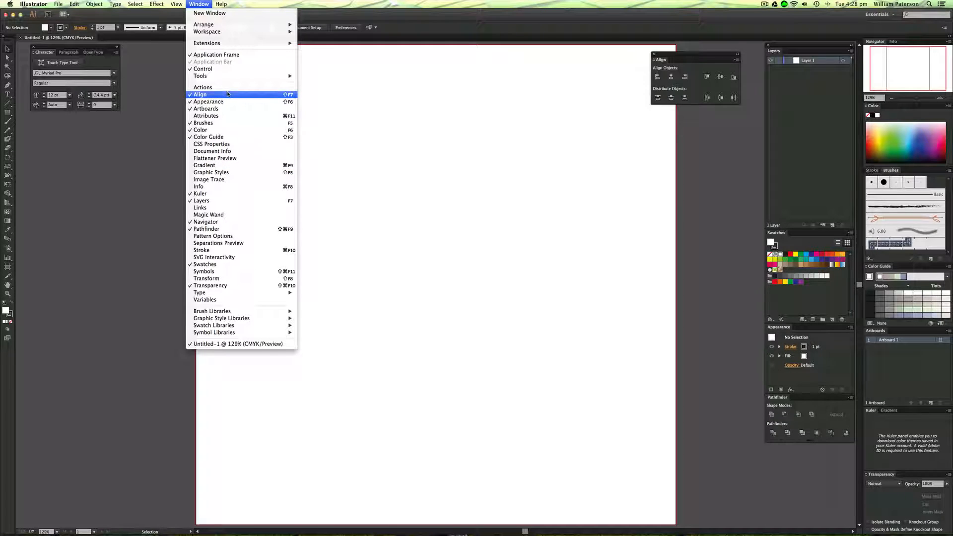
{"action": "left_click", "coordinate": [200, 94]}
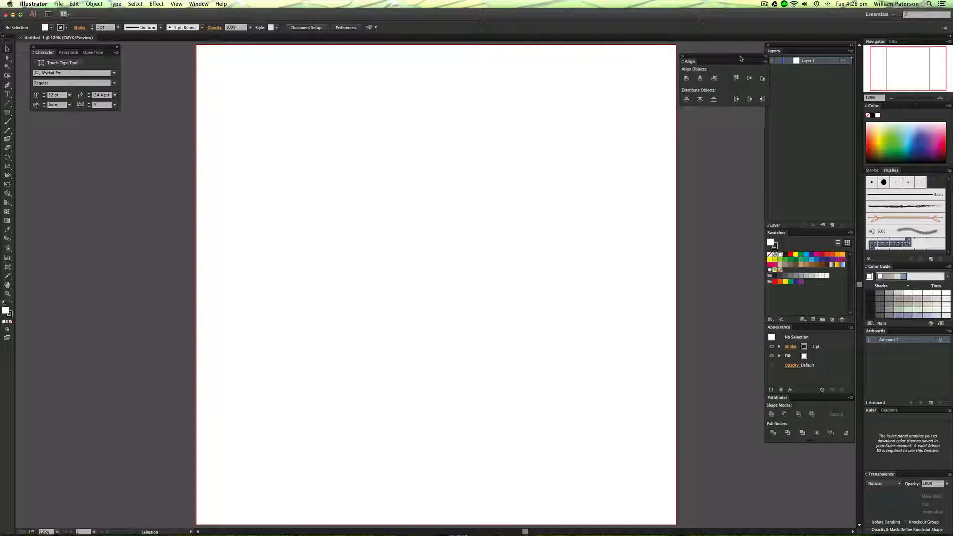
{"action": "left_click_drag", "start_coordinate": [722, 61], "coordinate": [441, 148]}
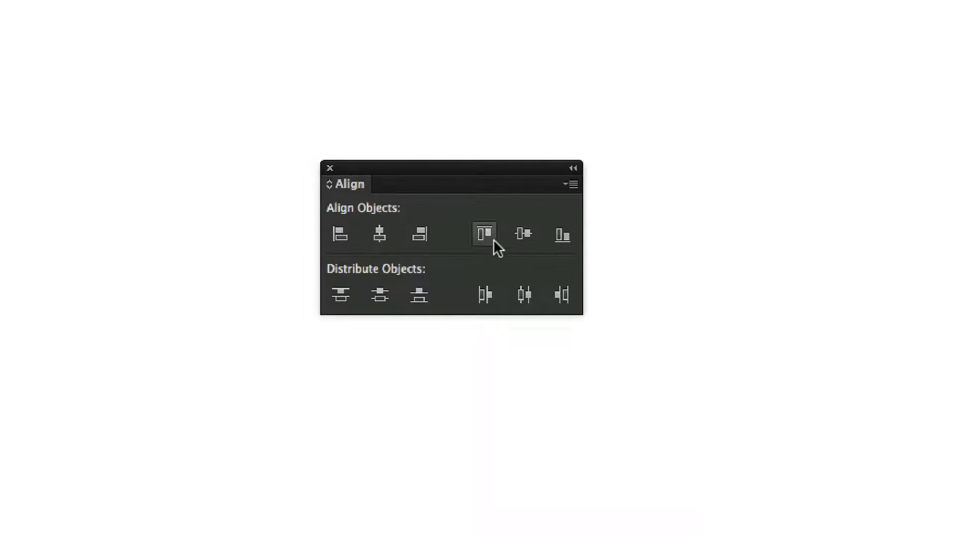
{"action": "left_click", "coordinate": [523, 235]}
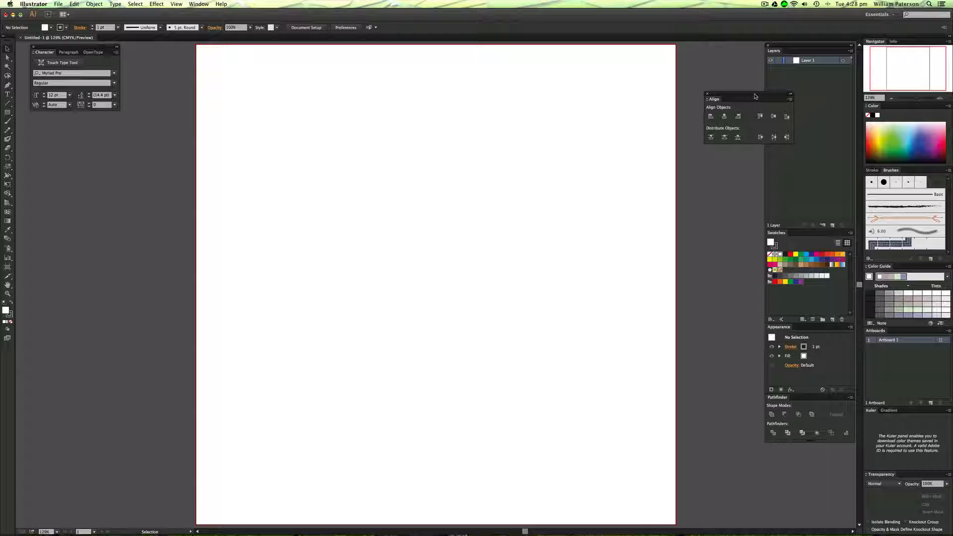
{"action": "mouse_move", "coordinate": [409, 284]}
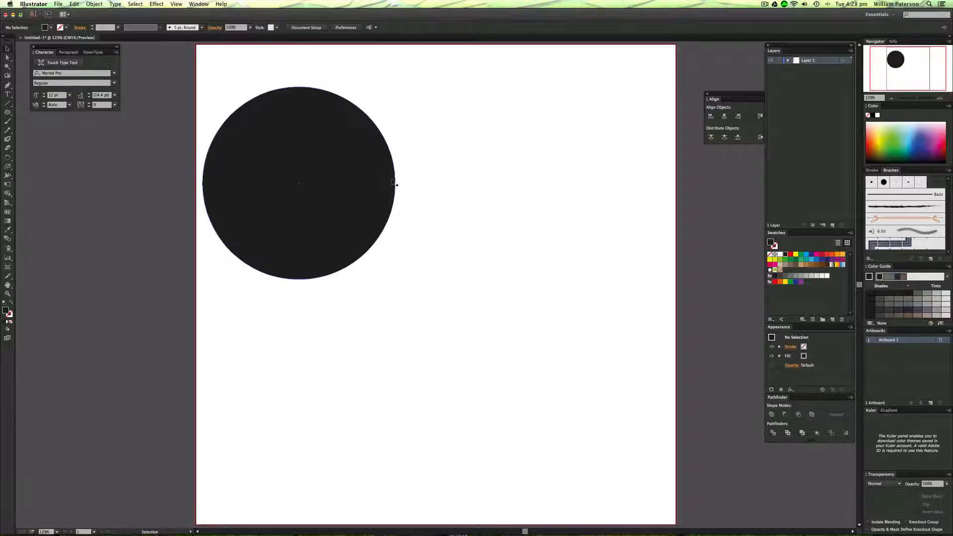
Step: Move the black circle toward the page centre and centre it vertically and horizontally on the artboard
{"action": "left_click", "coordinate": [298, 182]}
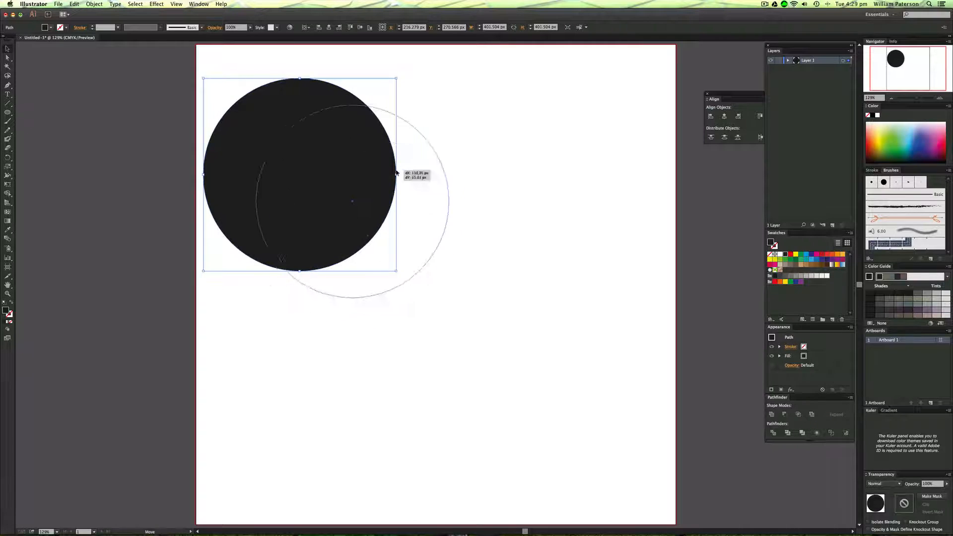
{"action": "left_click_drag", "start_coordinate": [298, 173], "coordinate": [444, 278]}
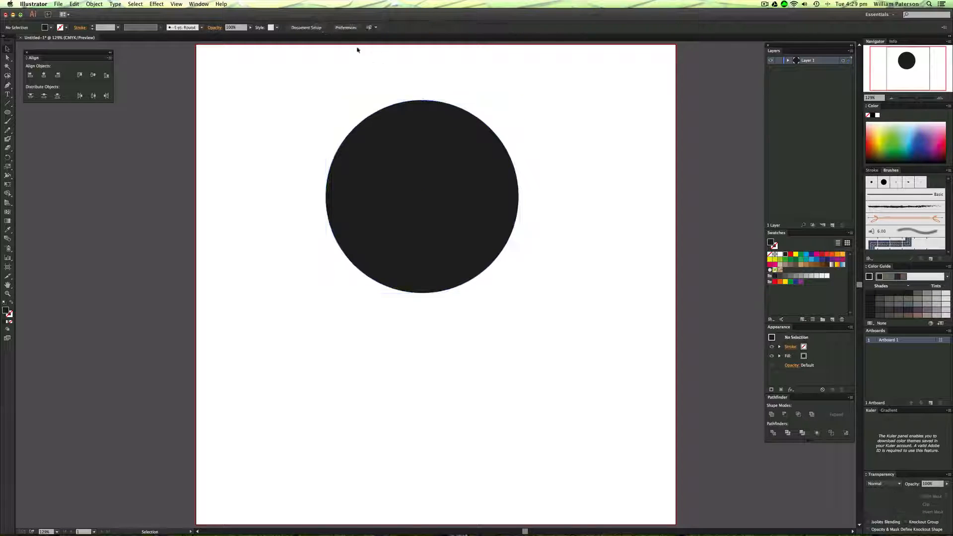
{"action": "left_click", "coordinate": [422, 197]}
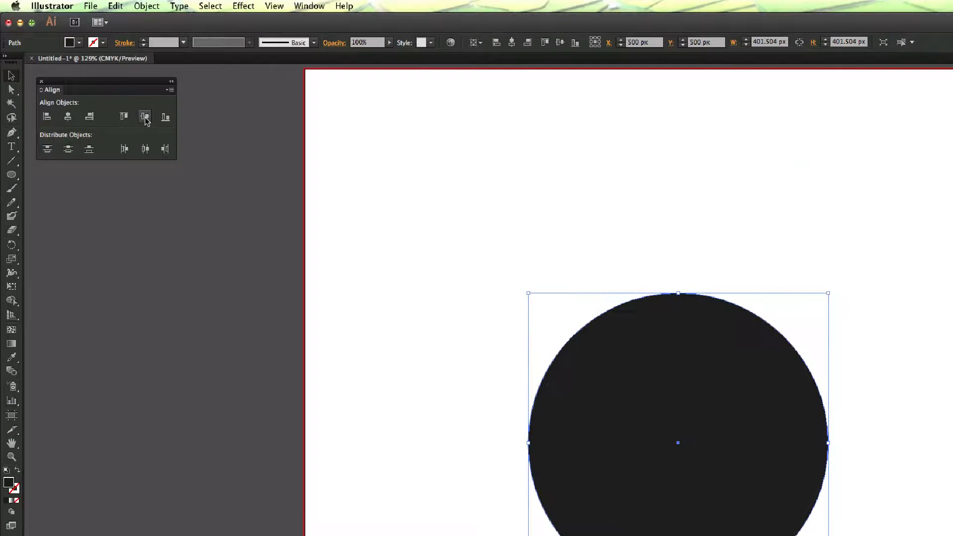
{"action": "left_click", "coordinate": [144, 116]}
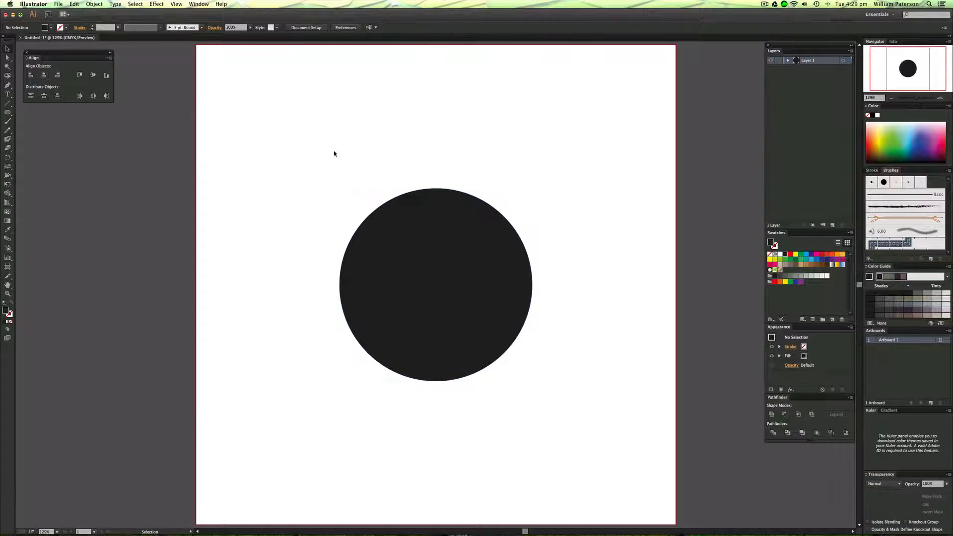
{"action": "left_click", "coordinate": [435, 284]}
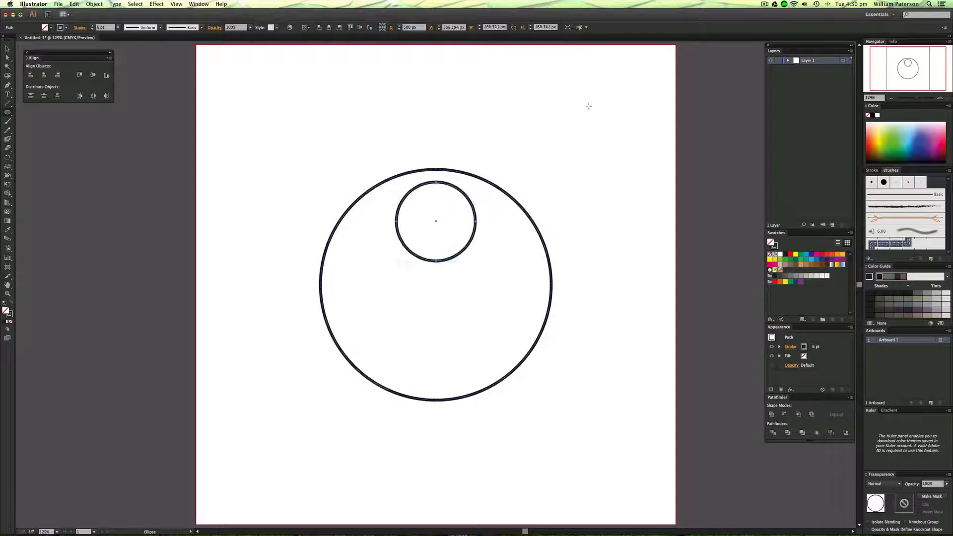
Step: Deselect, then reselect the small outlined circle inside the ring
{"action": "left_click", "coordinate": [508, 274]}
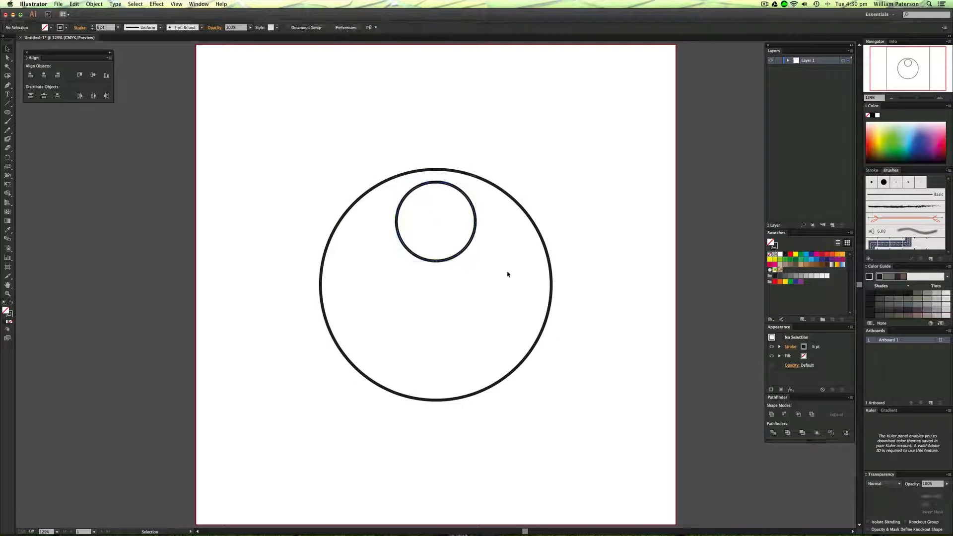
{"action": "left_click", "coordinate": [435, 220]}
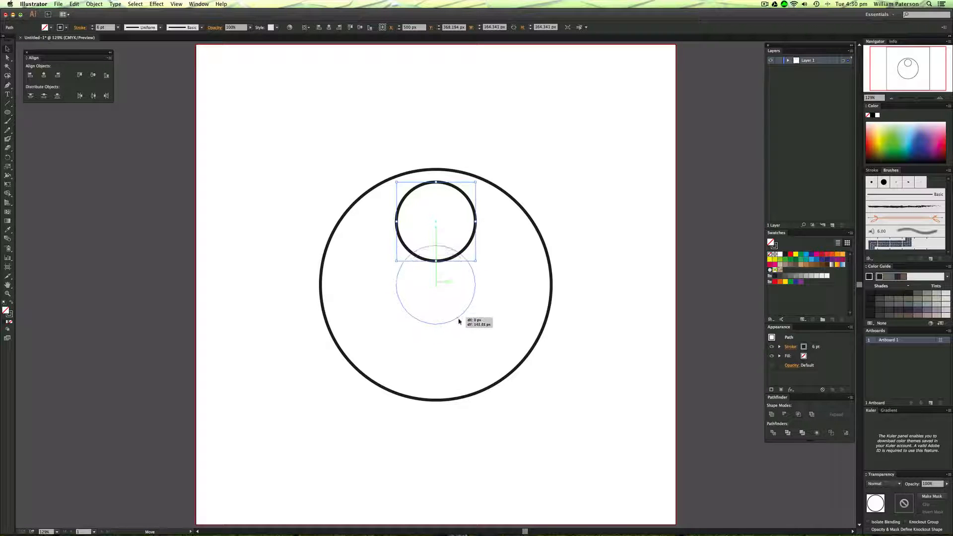
{"action": "left_click_drag", "start_coordinate": [436, 219], "coordinate": [435, 284]}
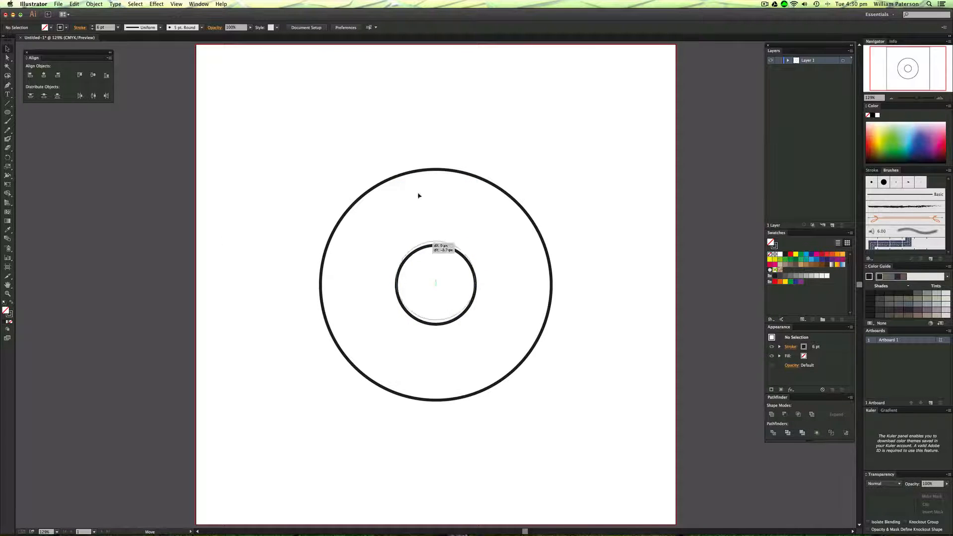
{"action": "left_click_drag", "start_coordinate": [435, 284], "coordinate": [435, 234]}
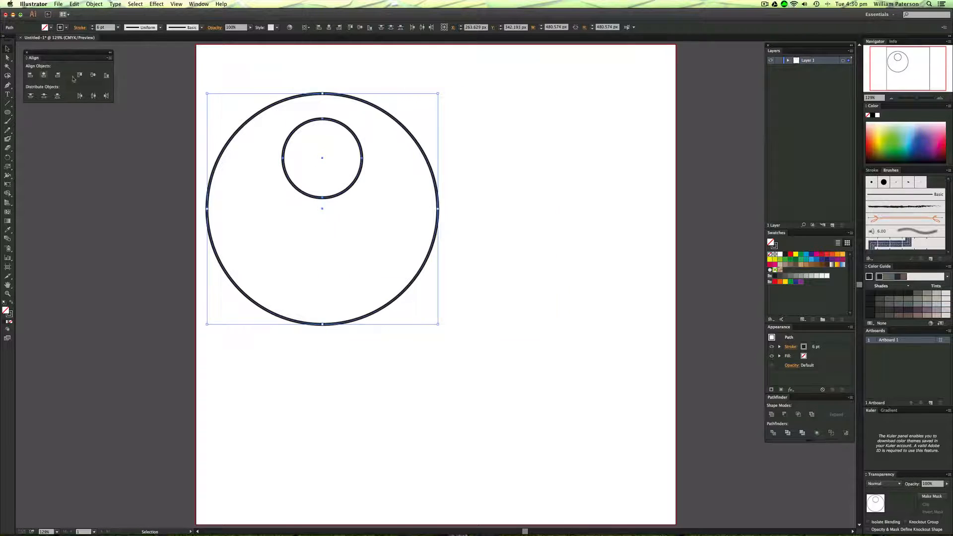
{"action": "left_click_drag", "start_coordinate": [322, 209], "coordinate": [435, 285]}
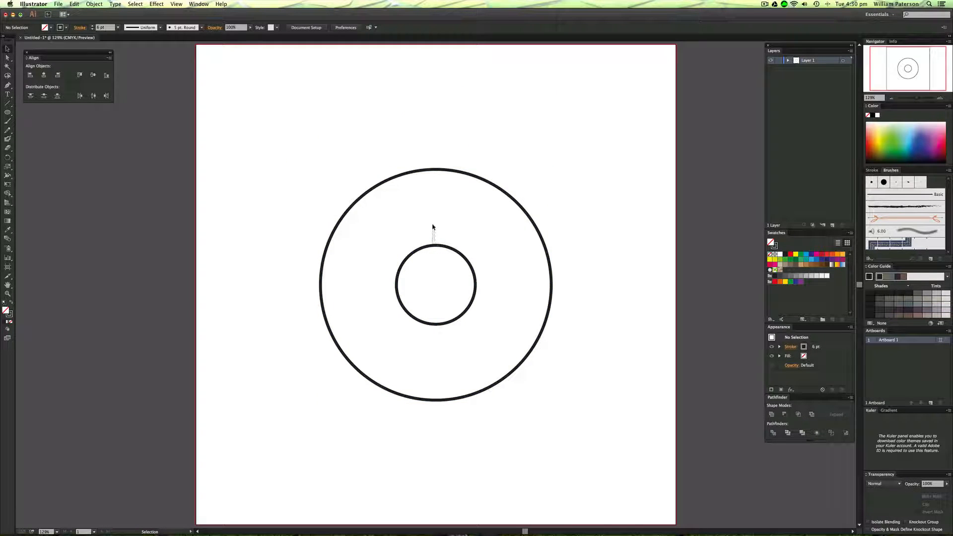
{"action": "left_click_drag", "start_coordinate": [435, 285], "coordinate": [433, 238]}
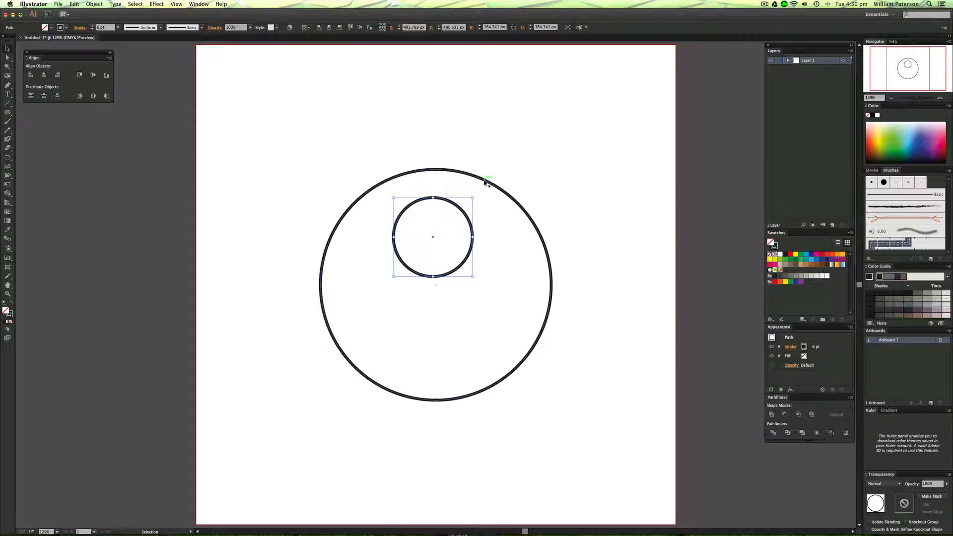
{"action": "left_click", "coordinate": [631, 159]}
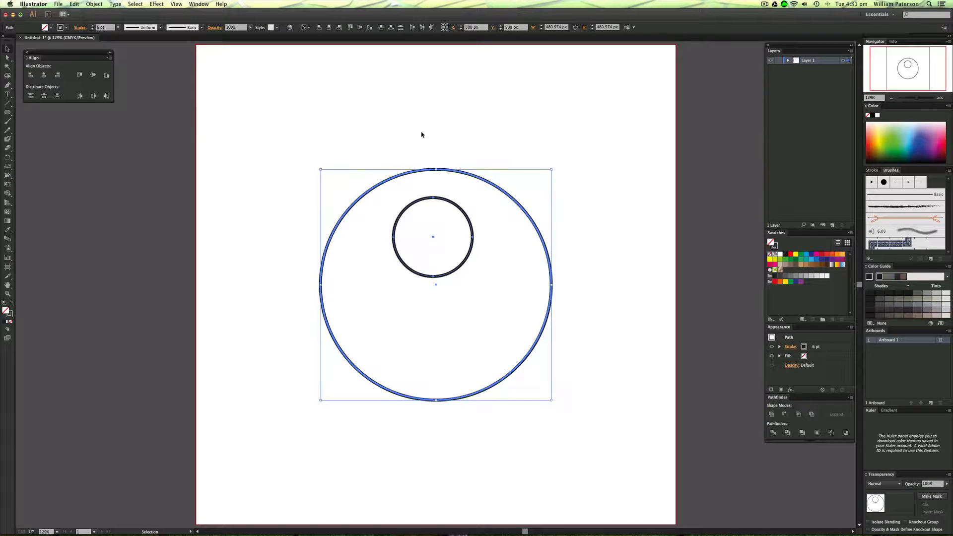
{"action": "left_click", "coordinate": [292, 315]}
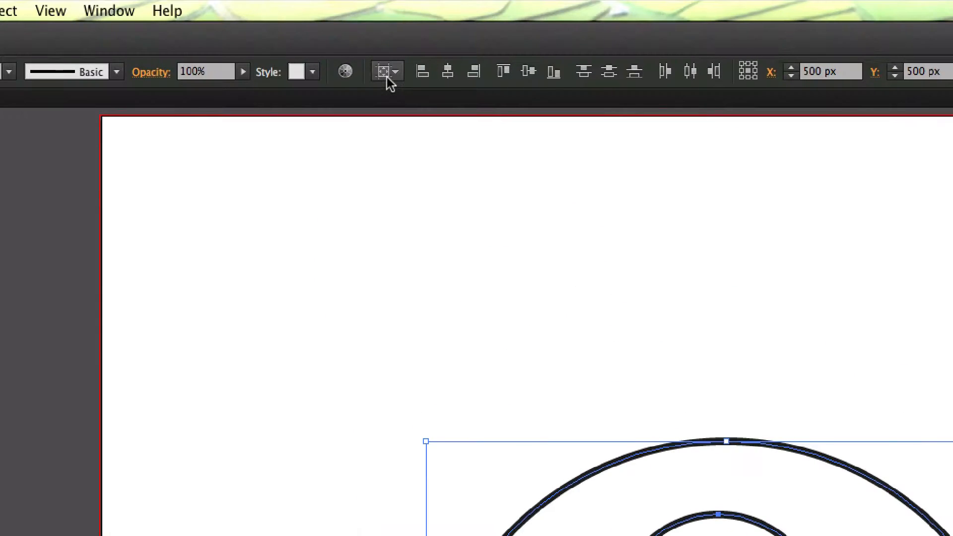
{"action": "left_click", "coordinate": [385, 71]}
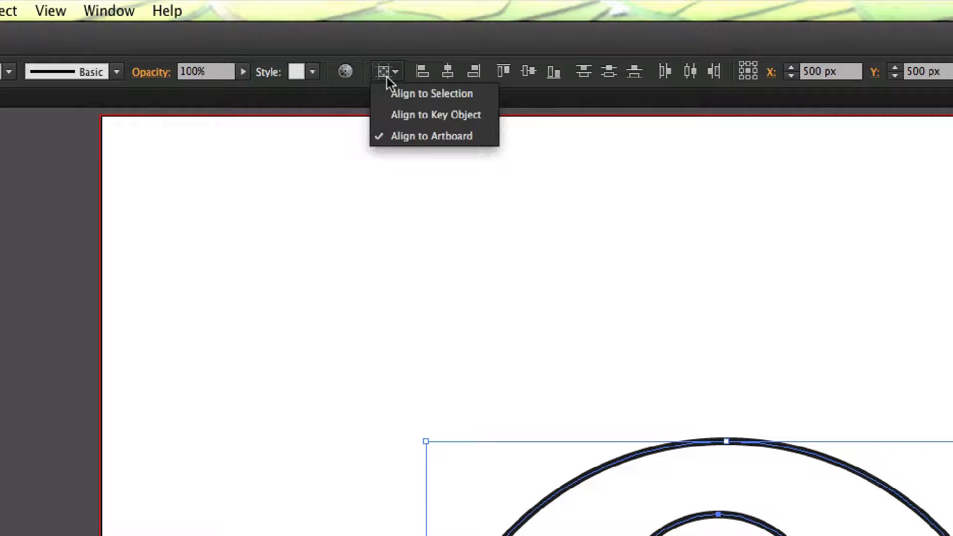
{"action": "mouse_move", "coordinate": [435, 122]}
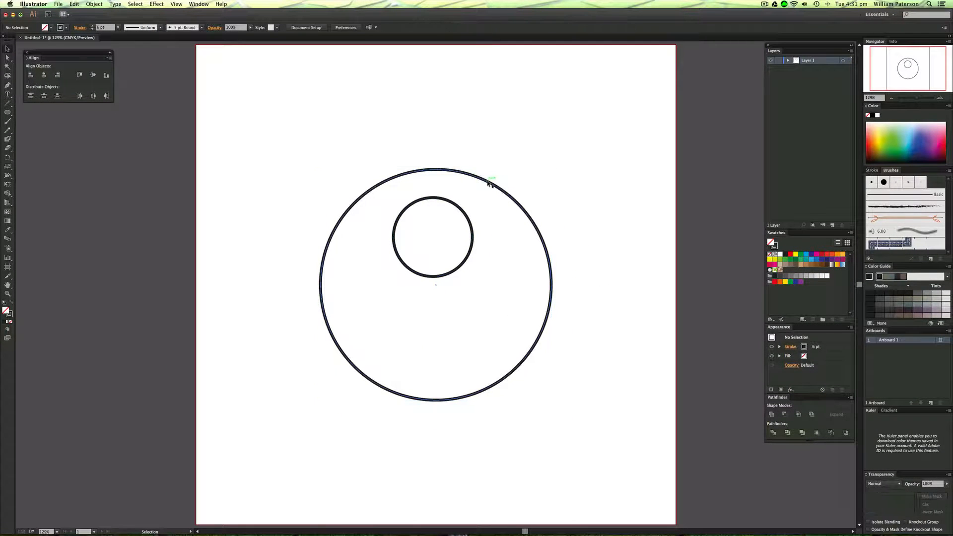
{"action": "left_click", "coordinate": [490, 184]}
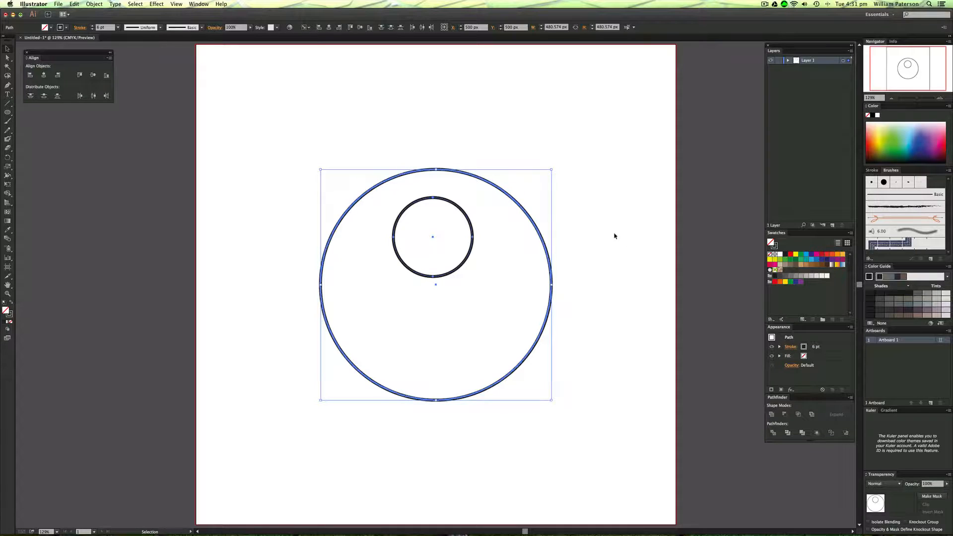
{"action": "left_click", "coordinate": [325, 26]}
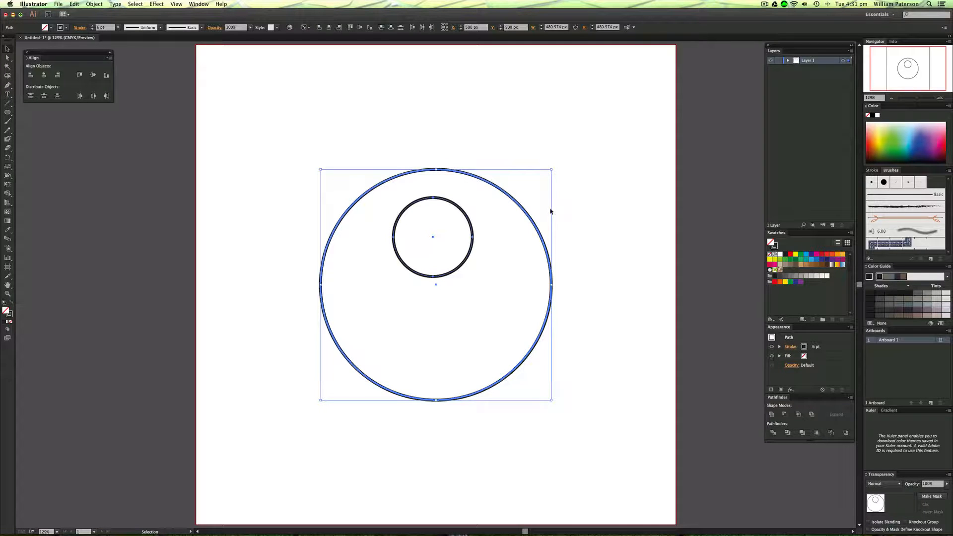
{"action": "mouse_move", "coordinate": [577, 154]}
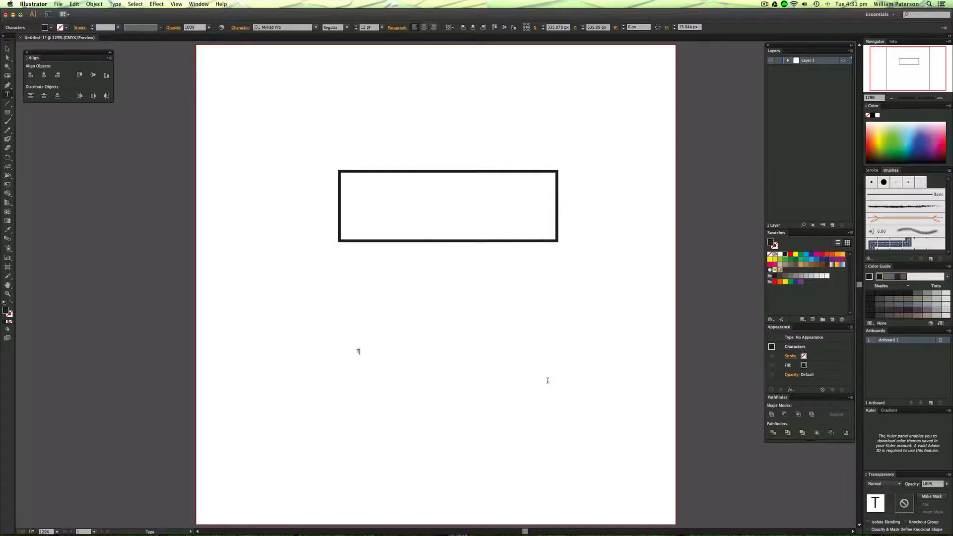
Step: Type the word Text below the rectangle, enlarge it, and change it to UPPERCASE
{"action": "left_click", "coordinate": [359, 351]}
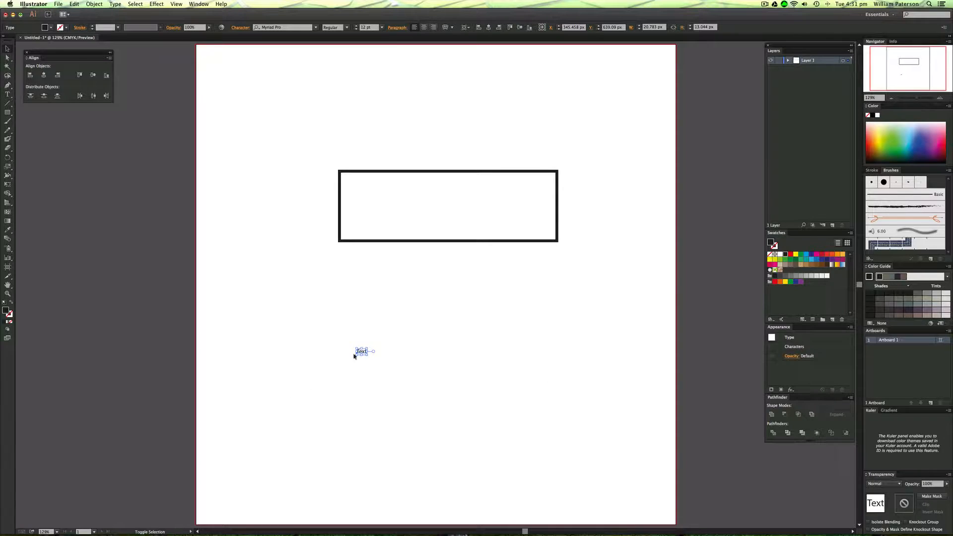
{"action": "left_click_drag", "start_coordinate": [368, 356], "coordinate": [441, 394]}
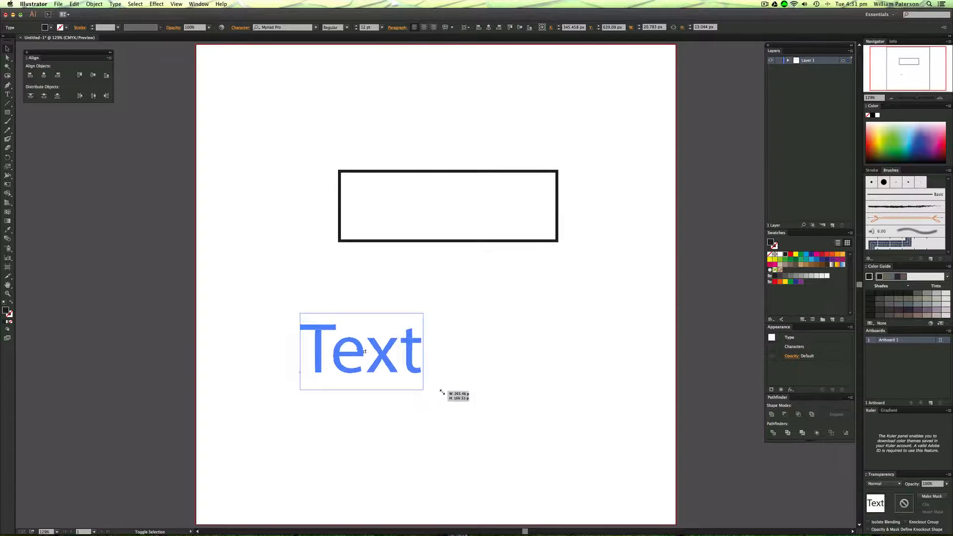
{"action": "left_click", "coordinate": [115, 5]}
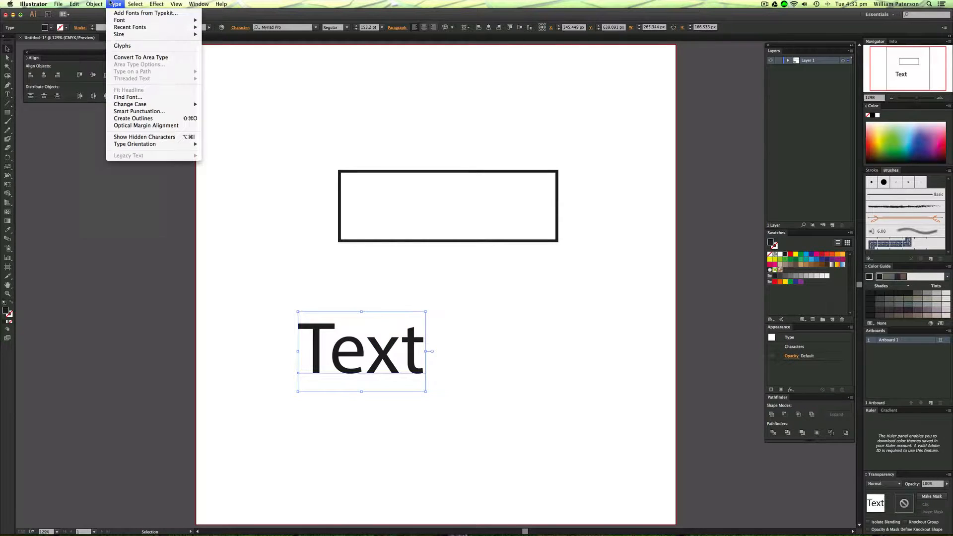
{"action": "mouse_move", "coordinate": [131, 104]}
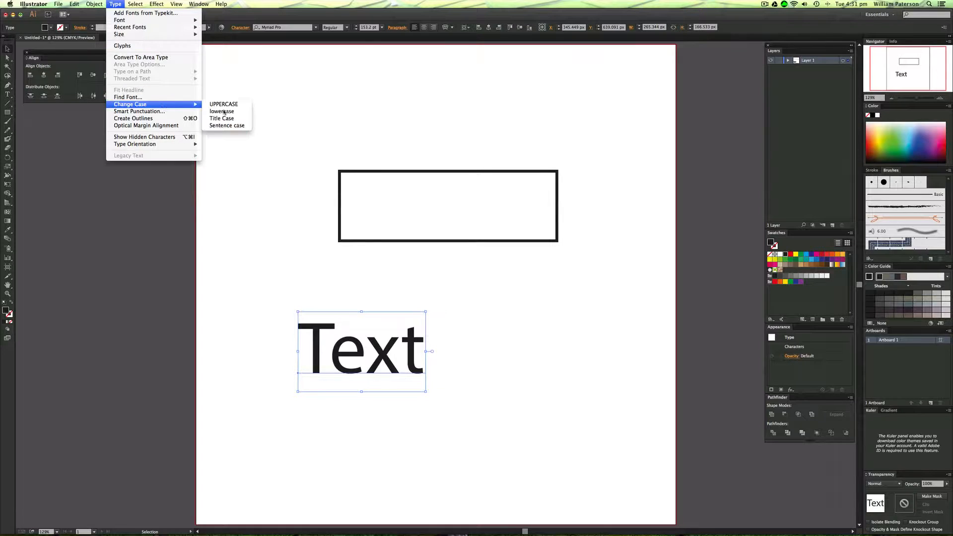
{"action": "left_click", "coordinate": [224, 104]}
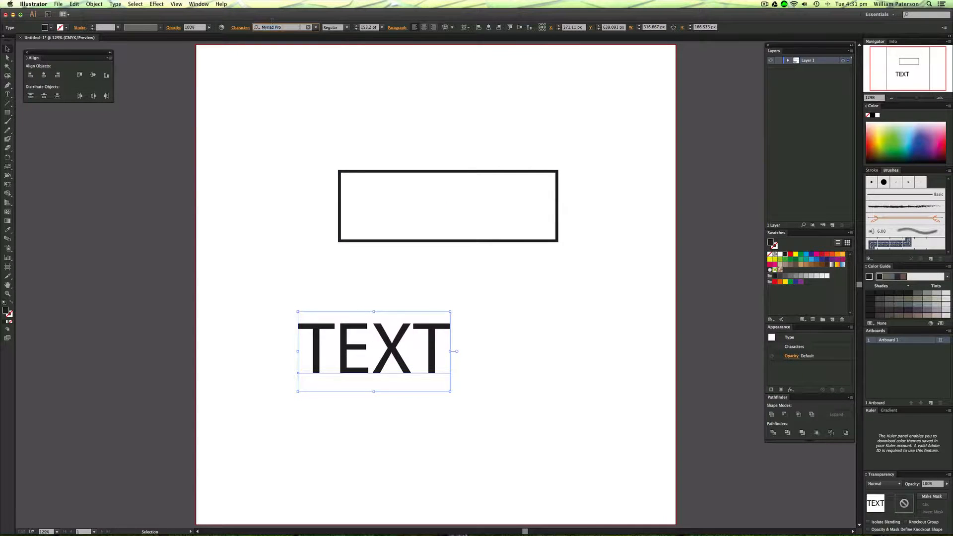
Step: Set TEXT to the heavy Brandon Grotesque weight and move it inside the rectangle
{"action": "type", "text": "bran"}
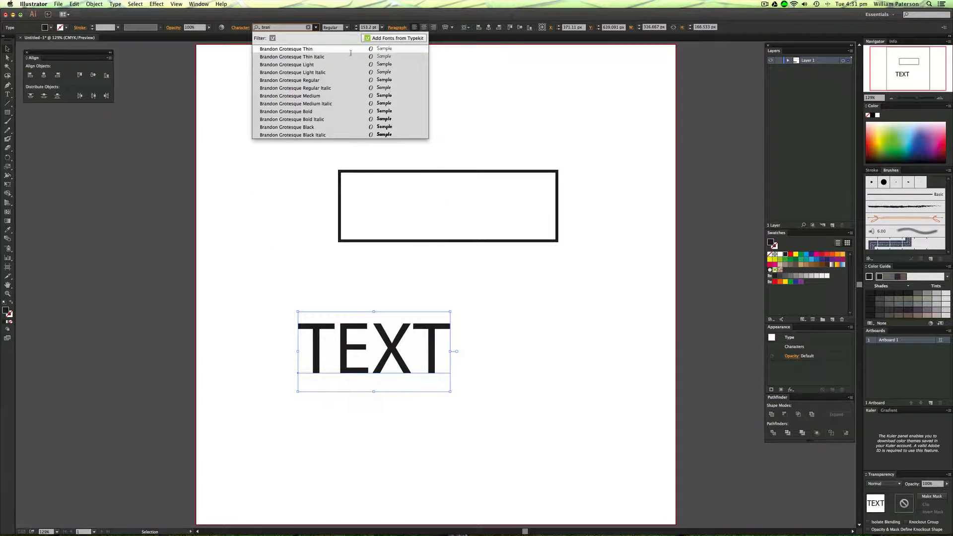
{"action": "left_click", "coordinate": [287, 126]}
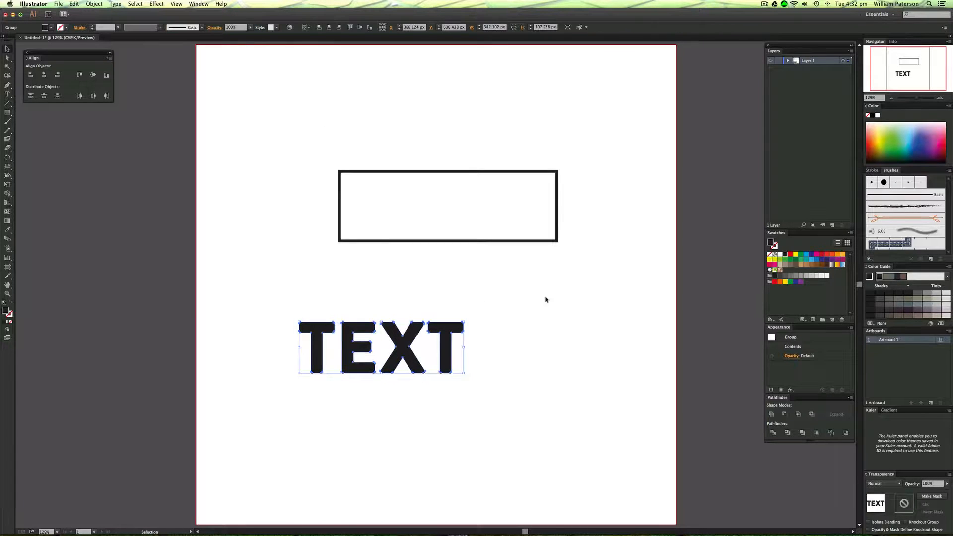
{"action": "left_click_drag", "start_coordinate": [381, 347], "coordinate": [447, 221]}
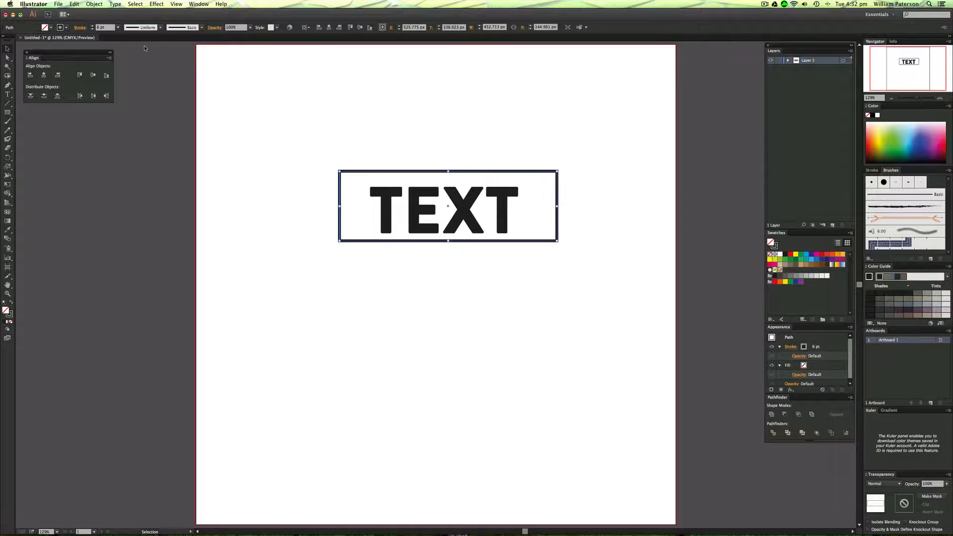
Step: Select the rectangle with TEXT and apply horizontal and vertical align center
{"action": "left_click", "coordinate": [501, 129]}
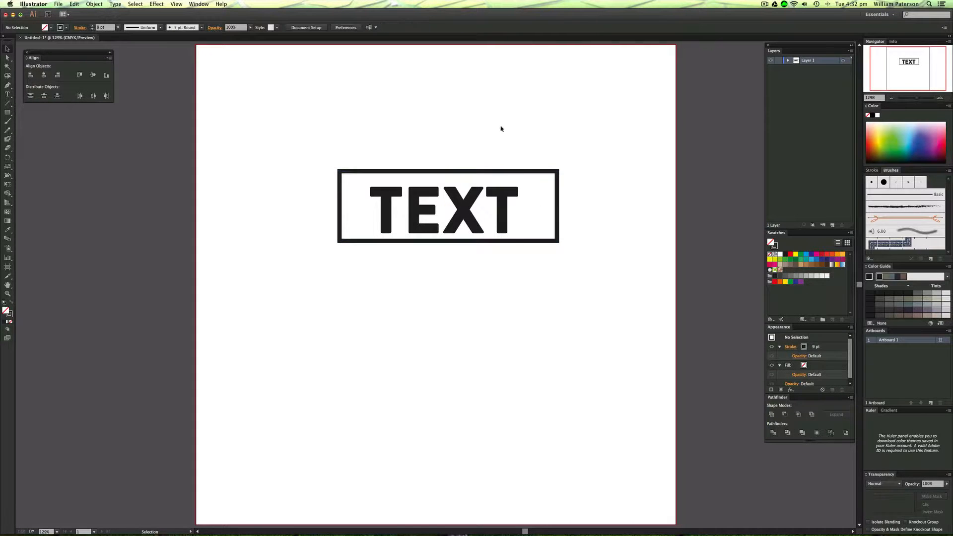
{"action": "left_click_drag", "start_coordinate": [501, 128], "coordinate": [218, 295]}
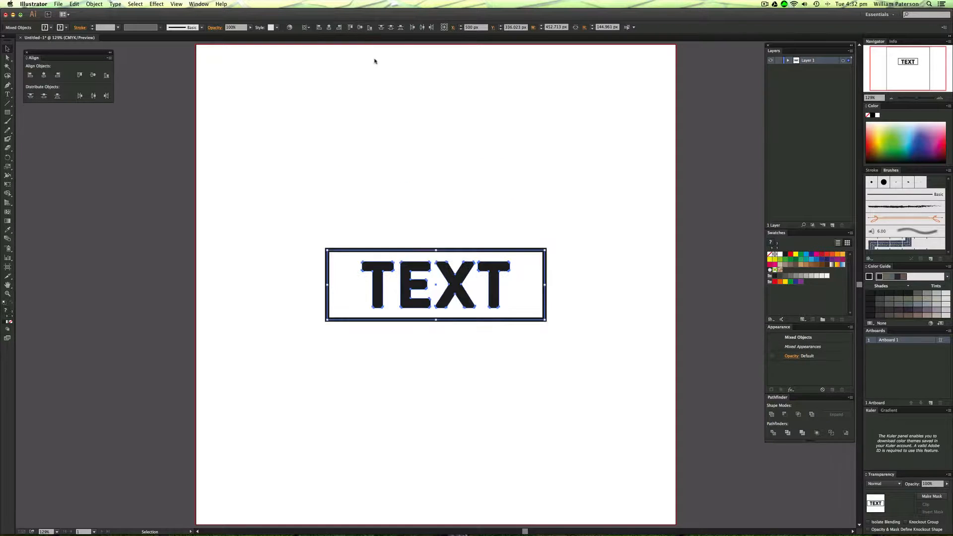
{"action": "left_click_drag", "start_coordinate": [435, 285], "coordinate": [449, 207]}
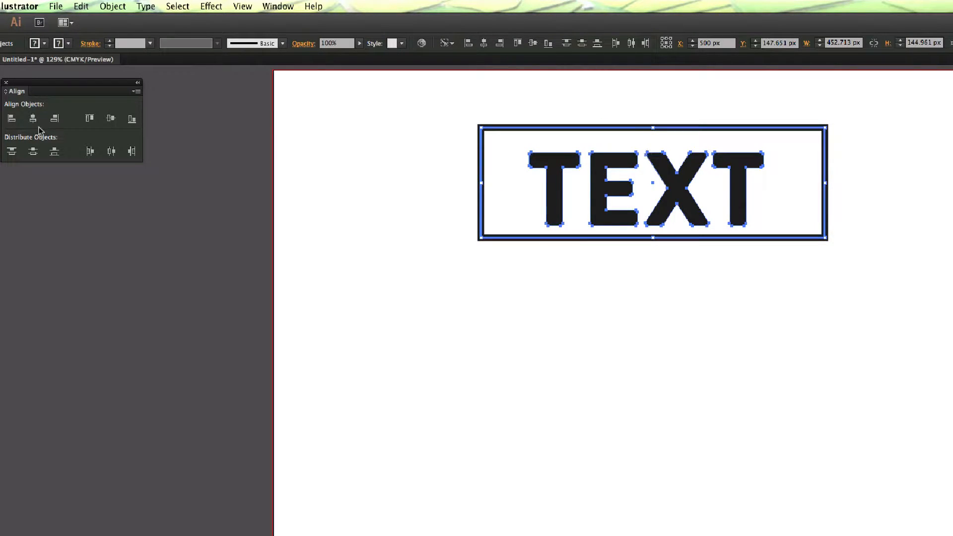
{"action": "left_click", "coordinate": [110, 118]}
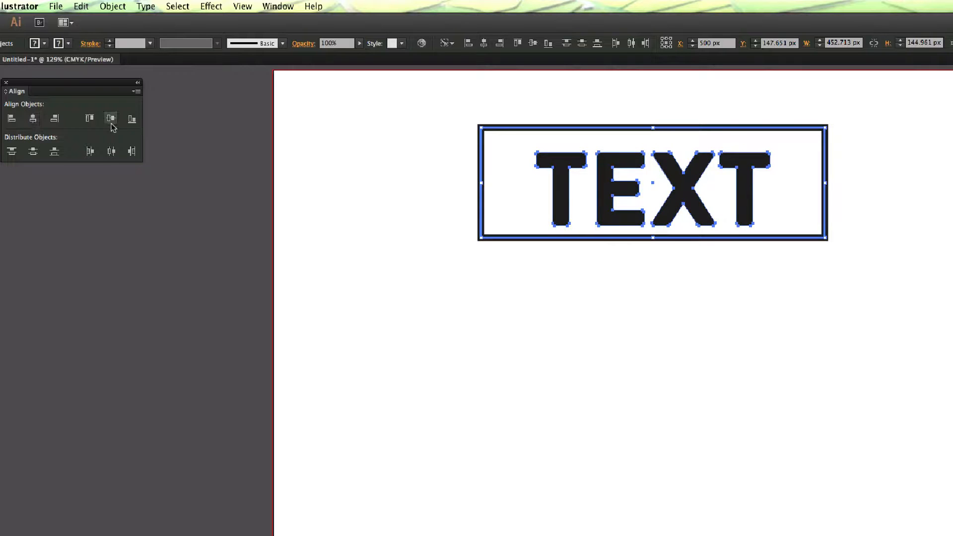
{"action": "left_click", "coordinate": [111, 119]}
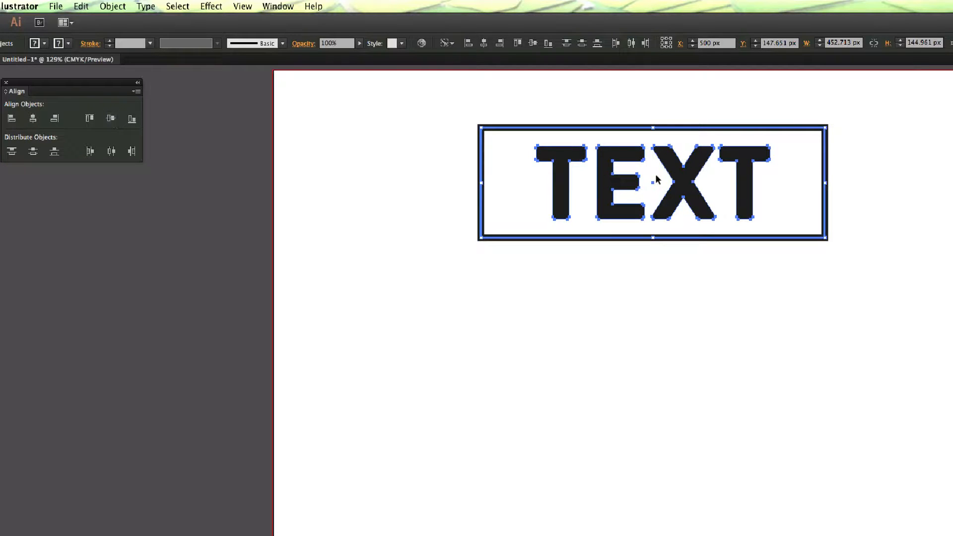